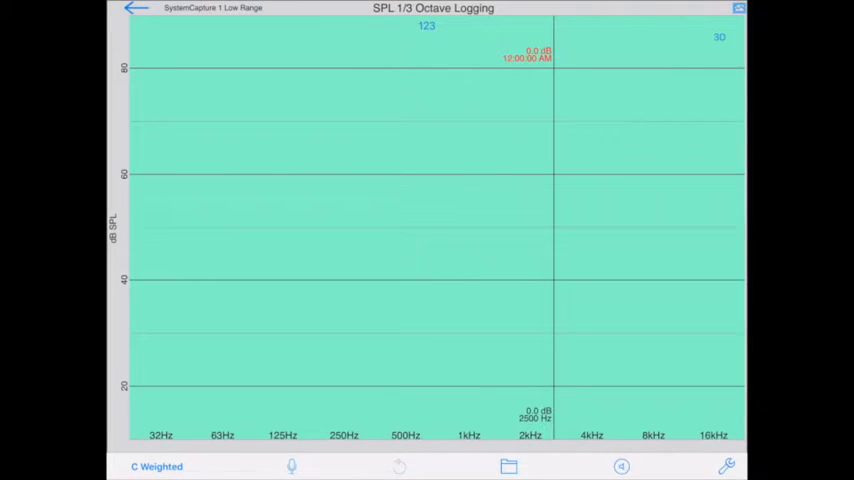
# Bring up the SPL Graph Setup screen from the wrench icon
pyautogui.click(726, 466)
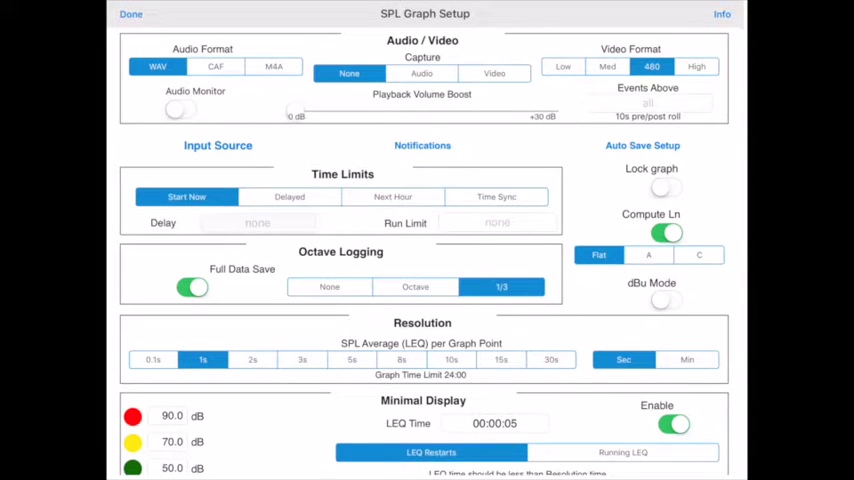
# Set Capture to Video with the 480 video format, after briefly trying the high quality
pyautogui.click(420, 72)
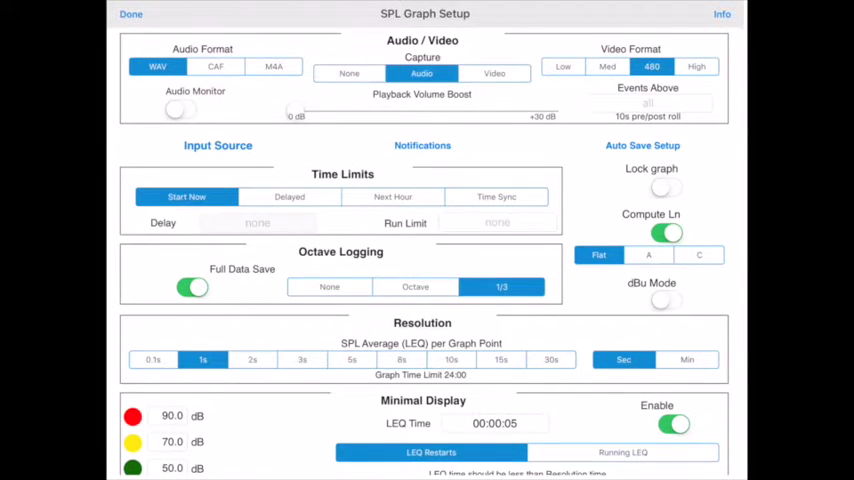
pyautogui.click(494, 72)
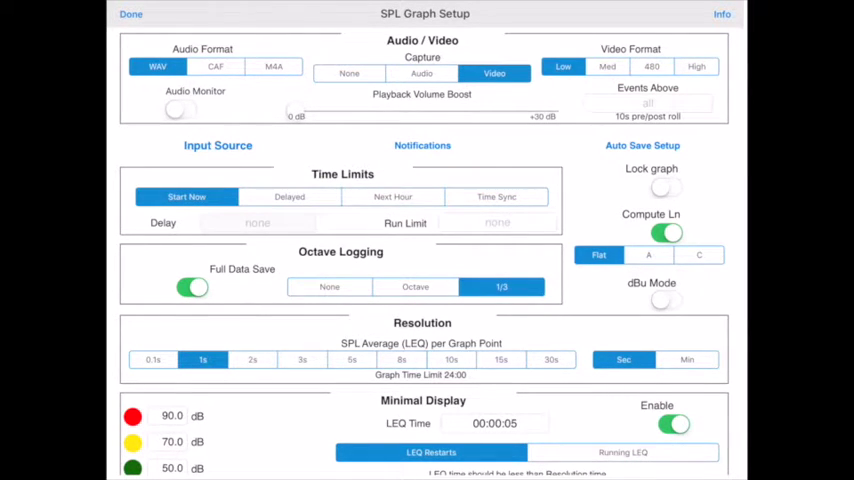
pyautogui.click(652, 66)
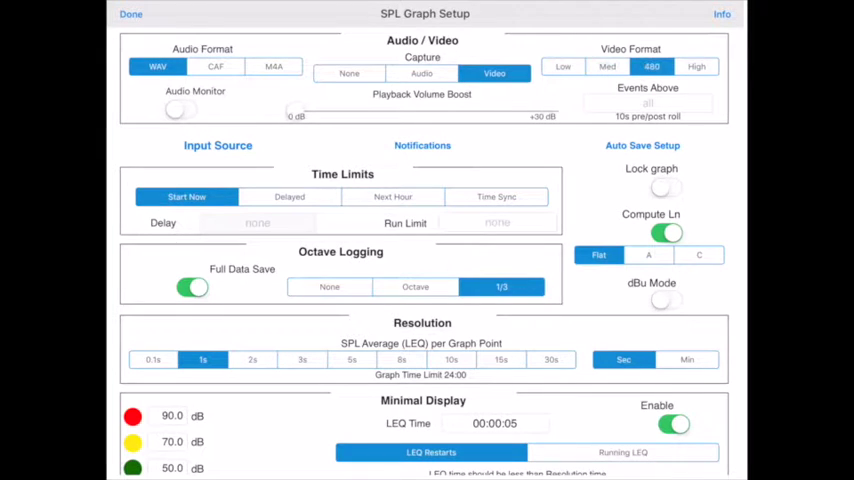
pyautogui.click(696, 66)
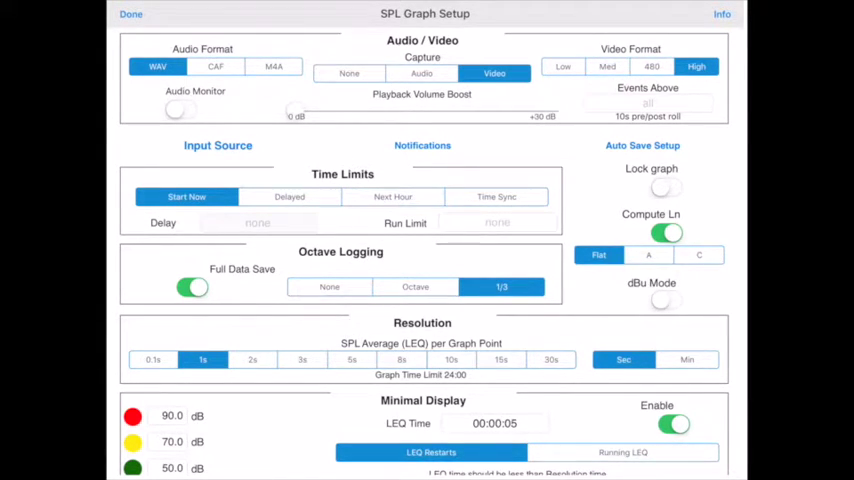
pyautogui.click(652, 66)
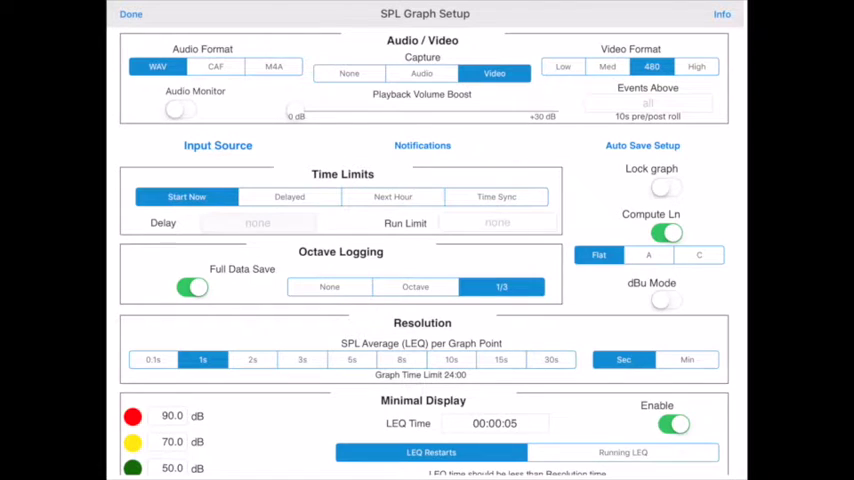
# Set the Events Above threshold to 80 dB on the keypad and confirm it
pyautogui.click(646, 104)
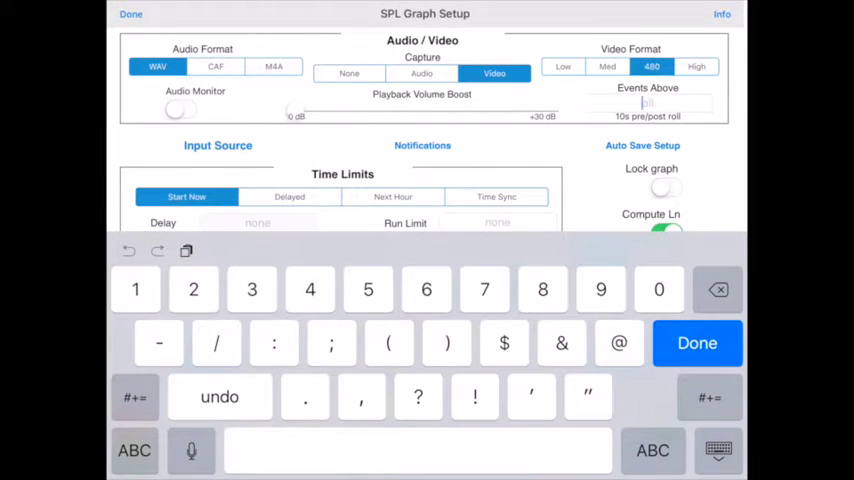
pyautogui.write('8')
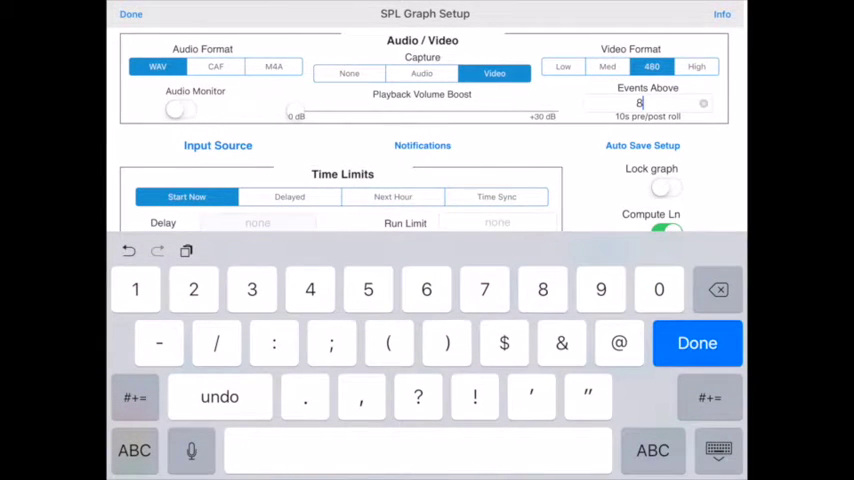
pyautogui.write('0')
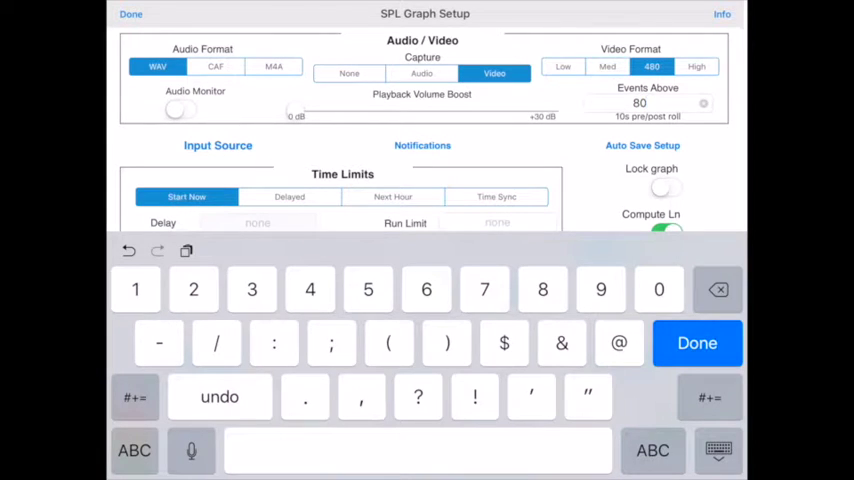
pyautogui.click(696, 344)
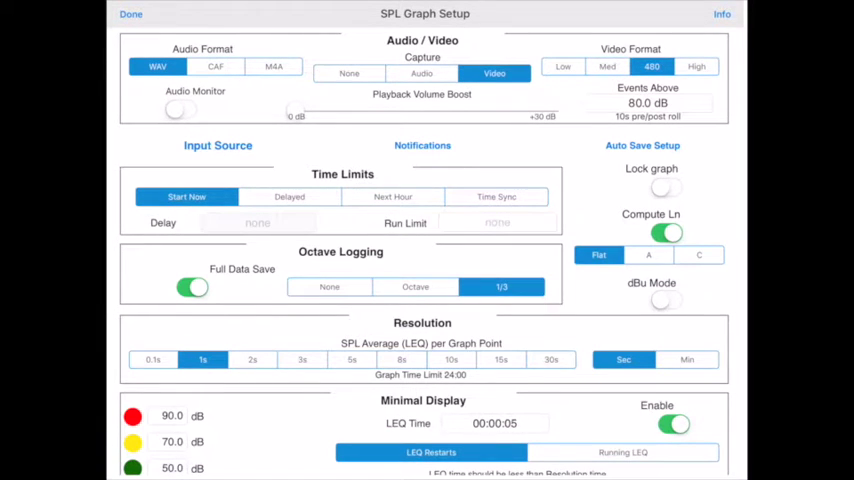
pyautogui.click(648, 104)
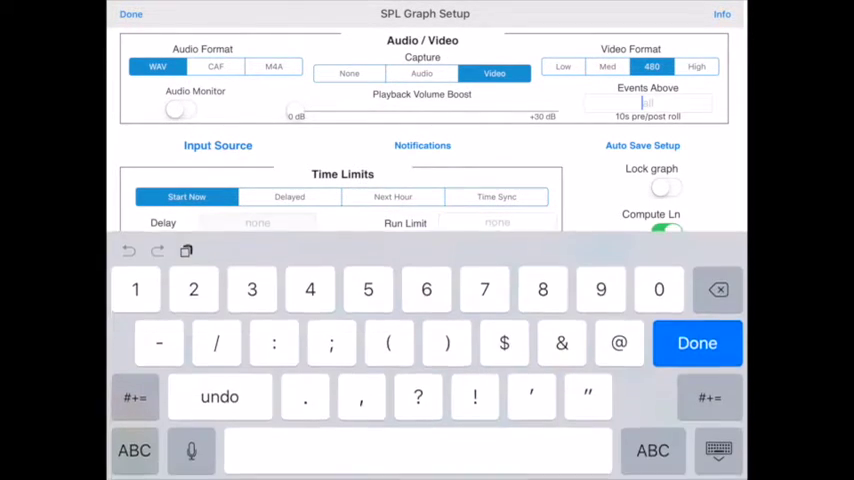
pyautogui.click(696, 344)
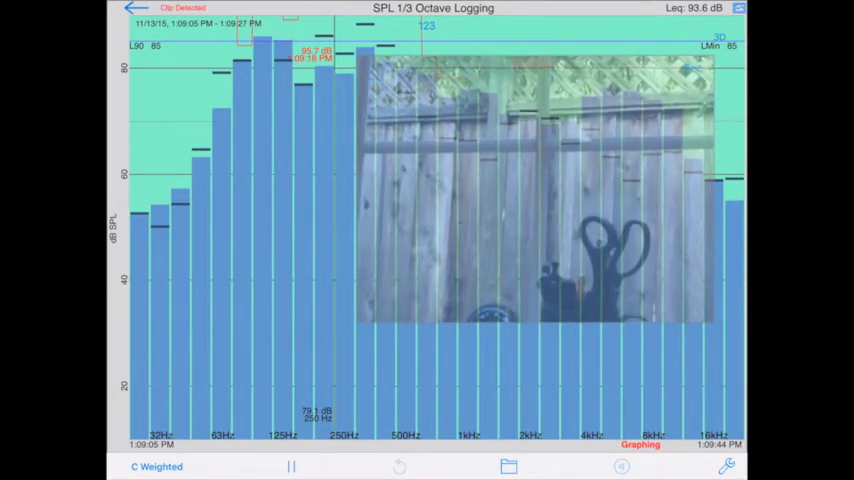
# In Save/Recall, name the file 'Video Test' and store the logged graph
pyautogui.click(292, 466)
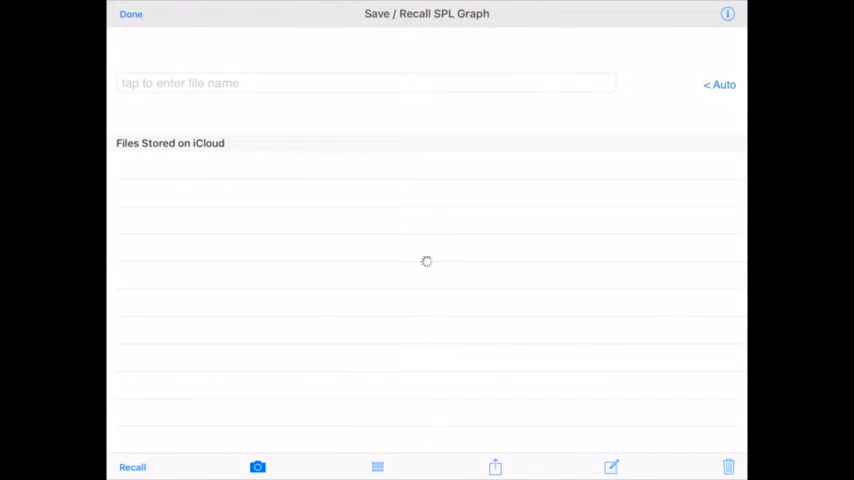
pyautogui.click(364, 84)
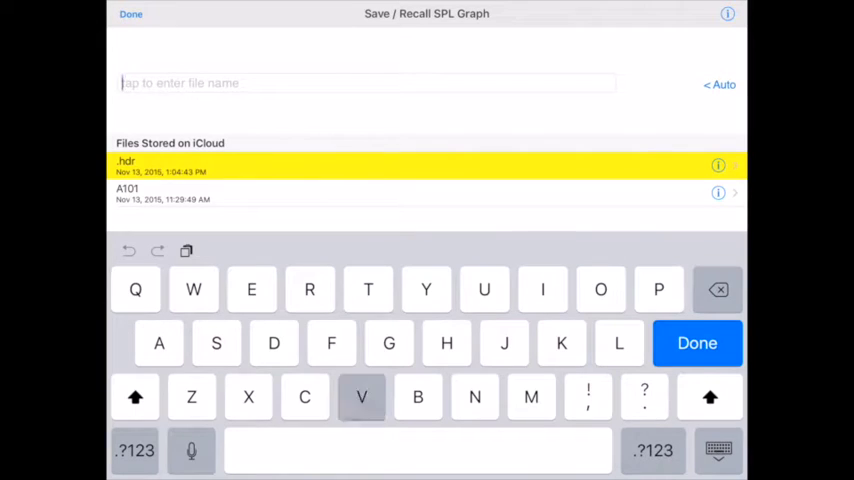
pyautogui.write('Video')
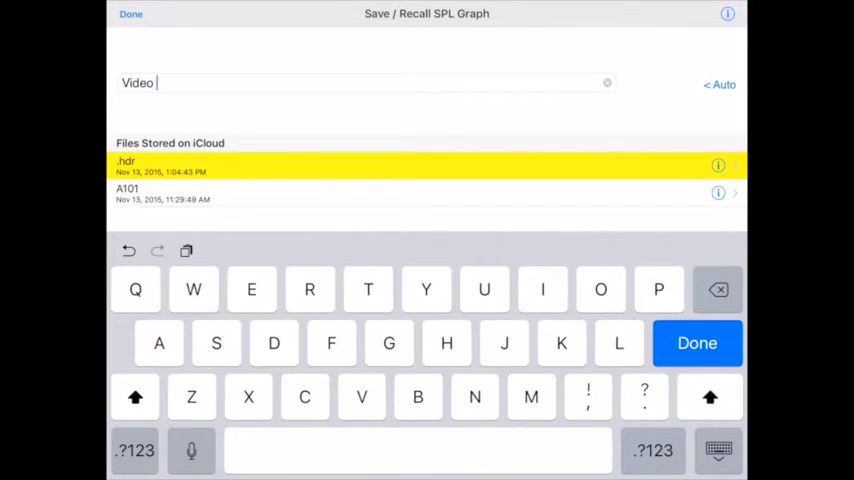
pyautogui.click(696, 344)
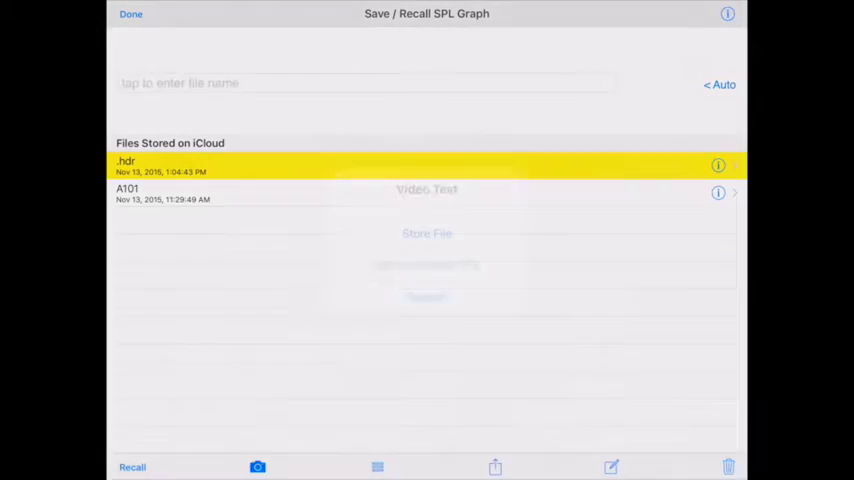
pyautogui.click(364, 84)
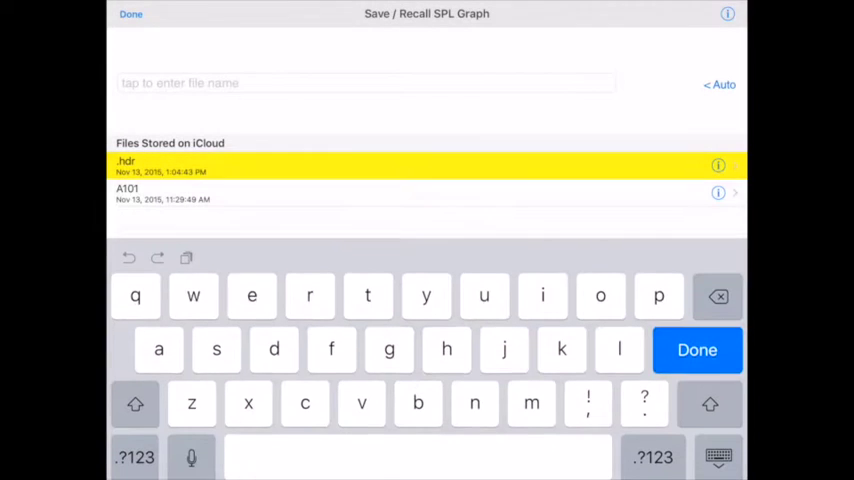
pyautogui.click(696, 350)
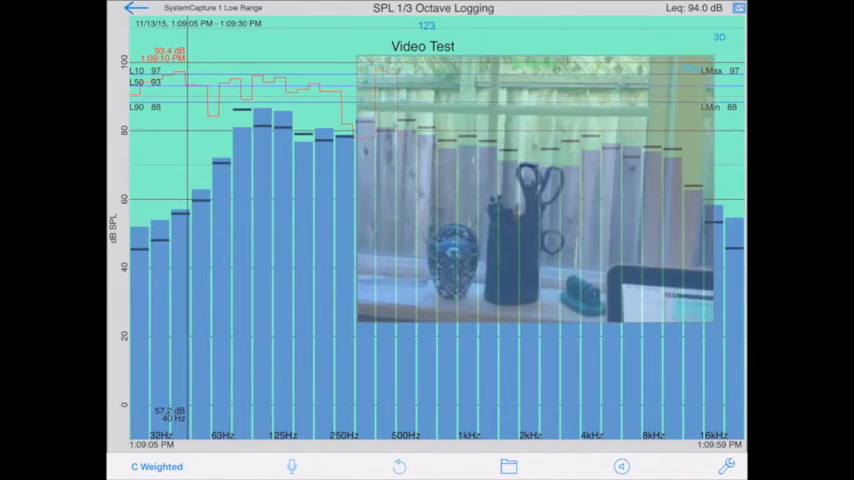
# Start playback of the recalled Video Test recording with its video
pyautogui.click(620, 466)
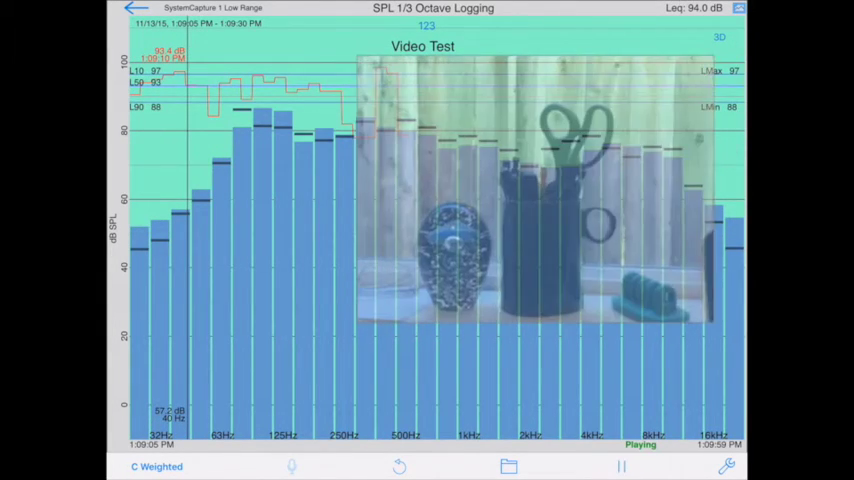